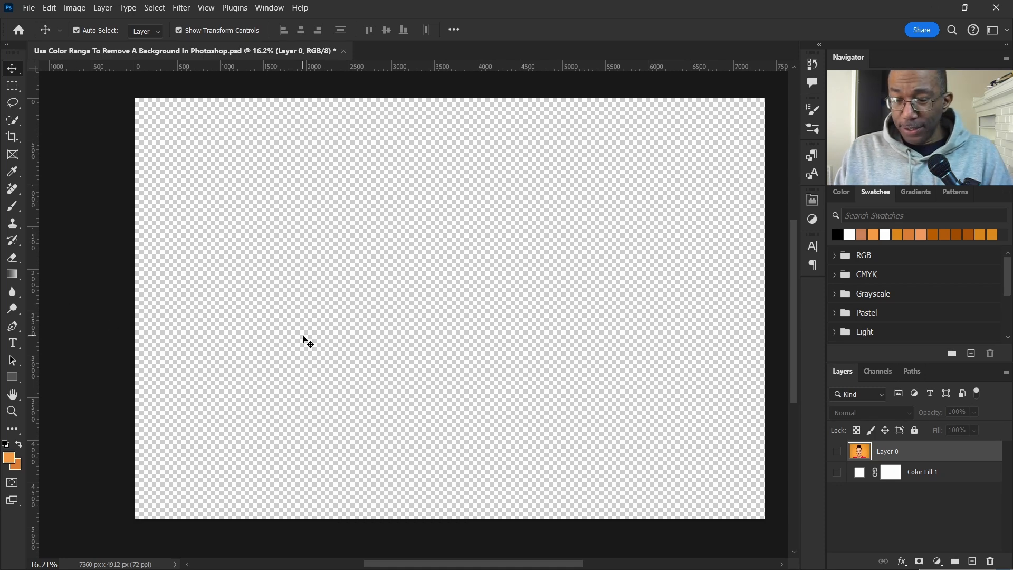
- Briefly show the white Color Fill 1 layer, then hide it again
click(836, 472)
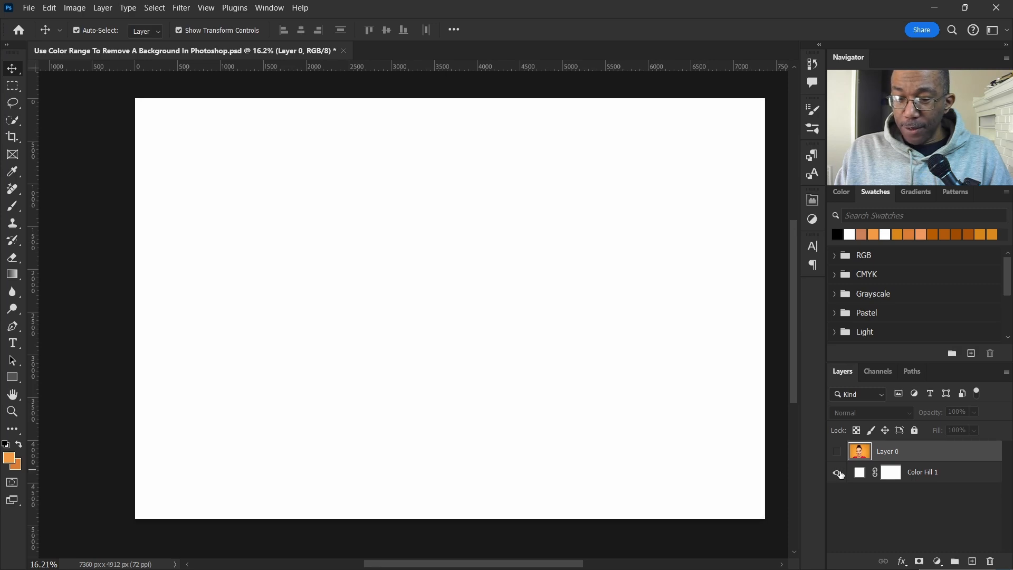
mouse_move(838, 472)
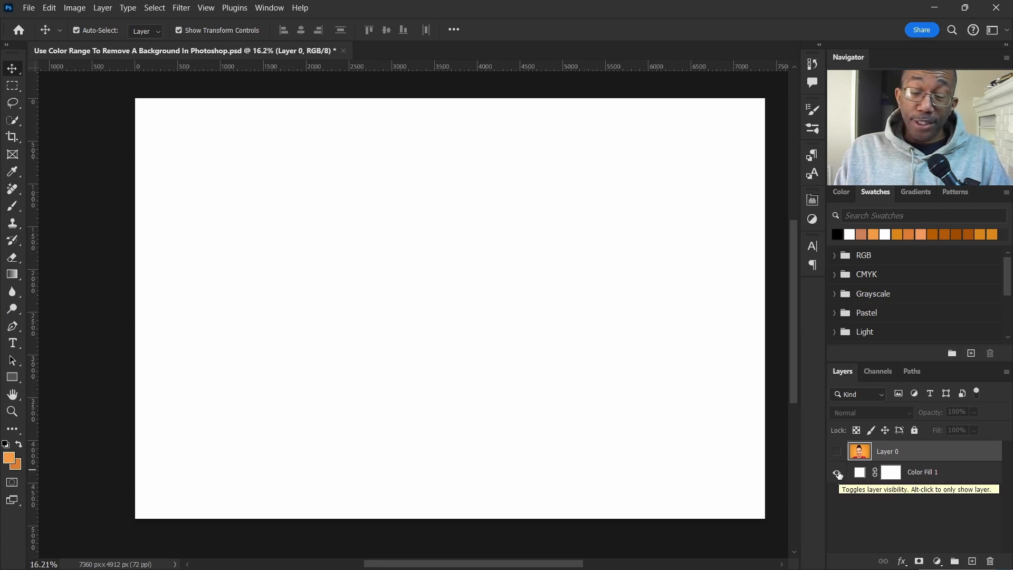
click(836, 451)
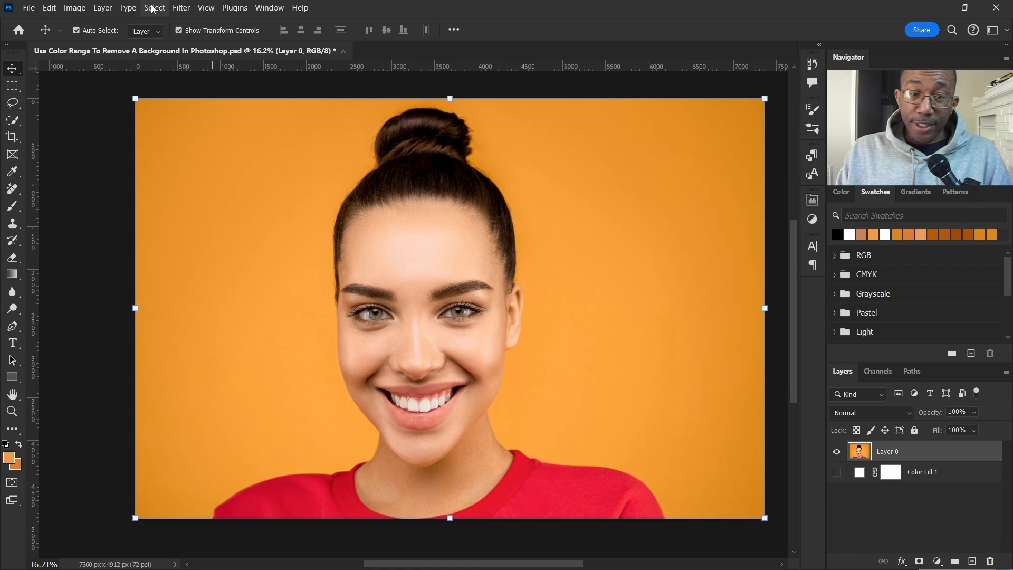
- Open the Color Range dialog from the Select menu
click(154, 8)
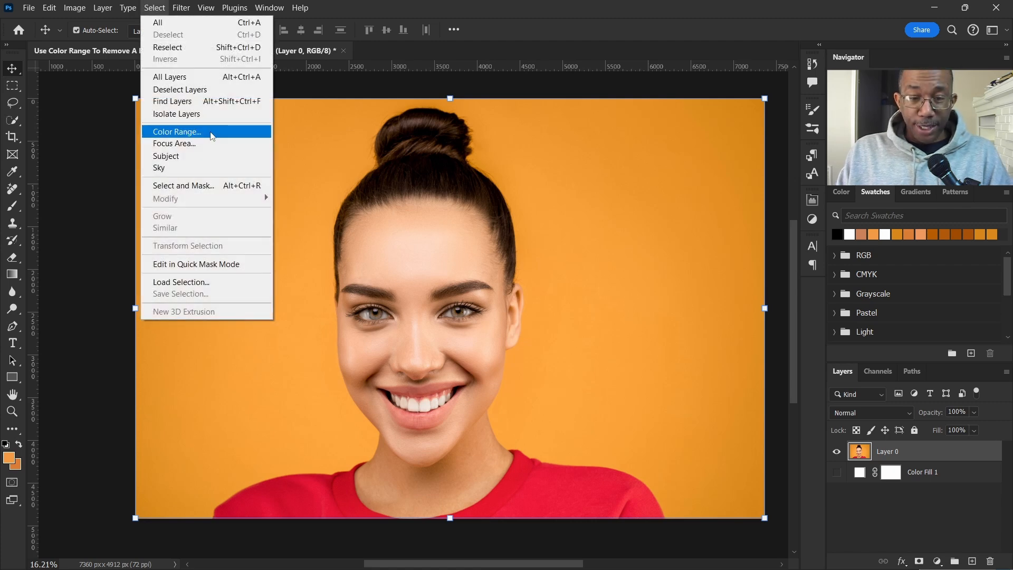
click(175, 132)
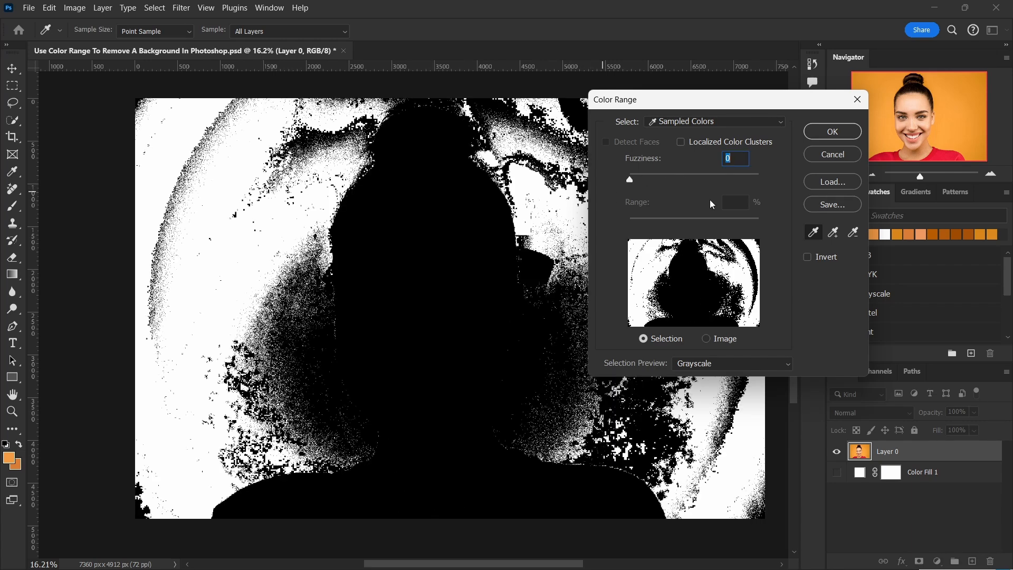
mouse_move(636, 187)
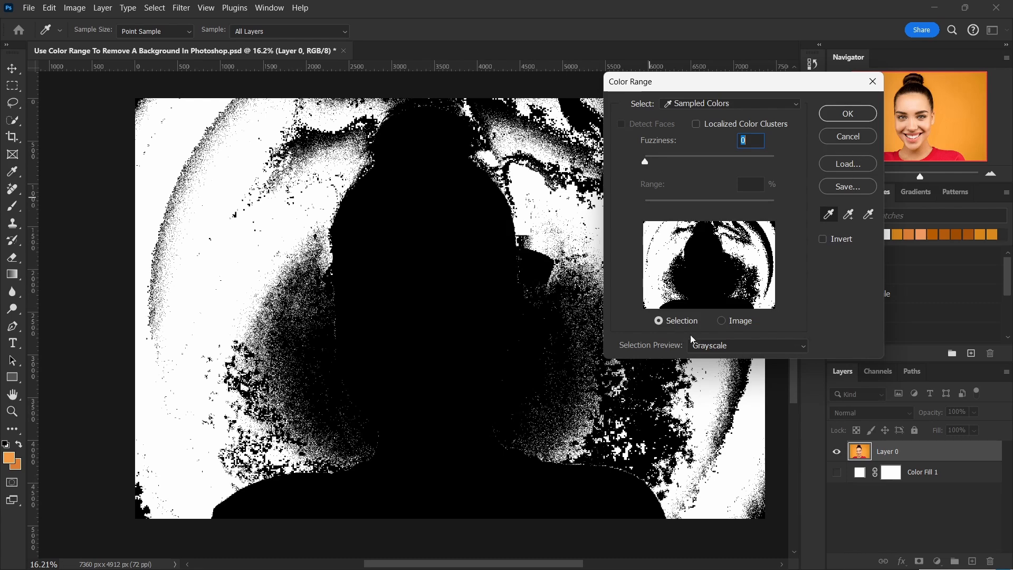
- Switch the Color Range preview to show the photo image
click(721, 320)
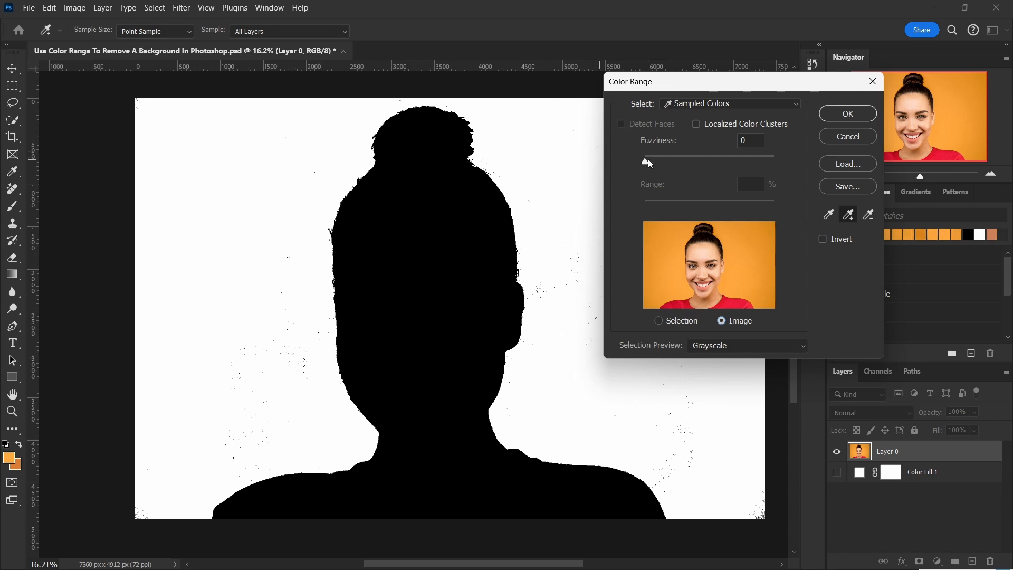
- Raise Color Range Fuzziness to about 81 and accept the orange background selection
drag(646, 162, 674, 162)
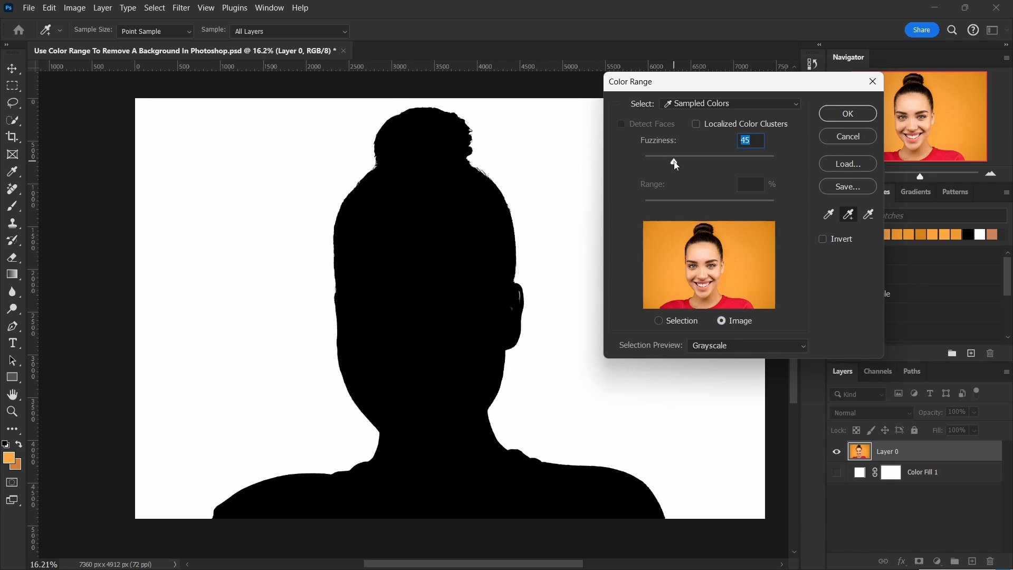
drag(674, 162, 684, 161)
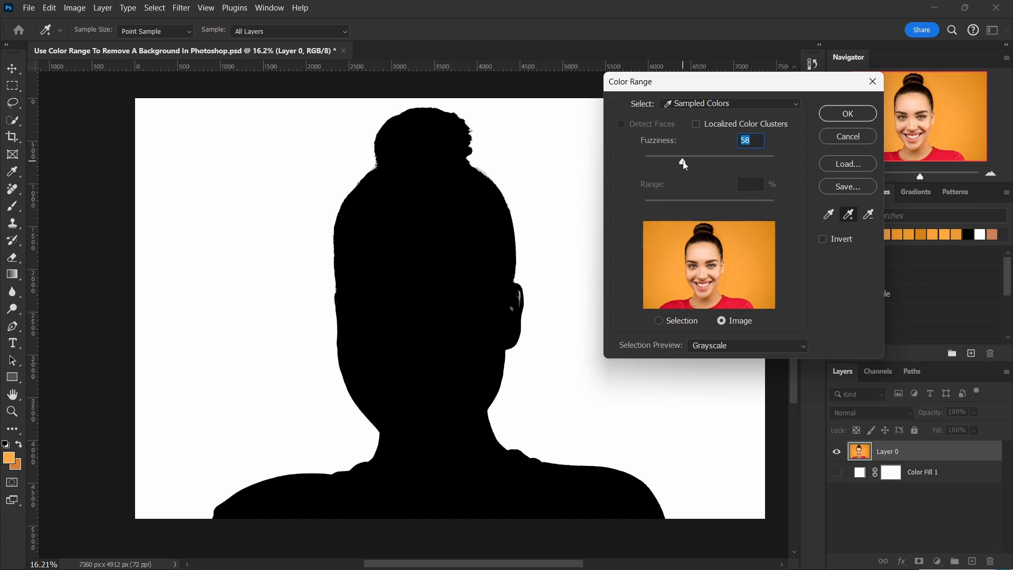
drag(684, 162, 696, 162)
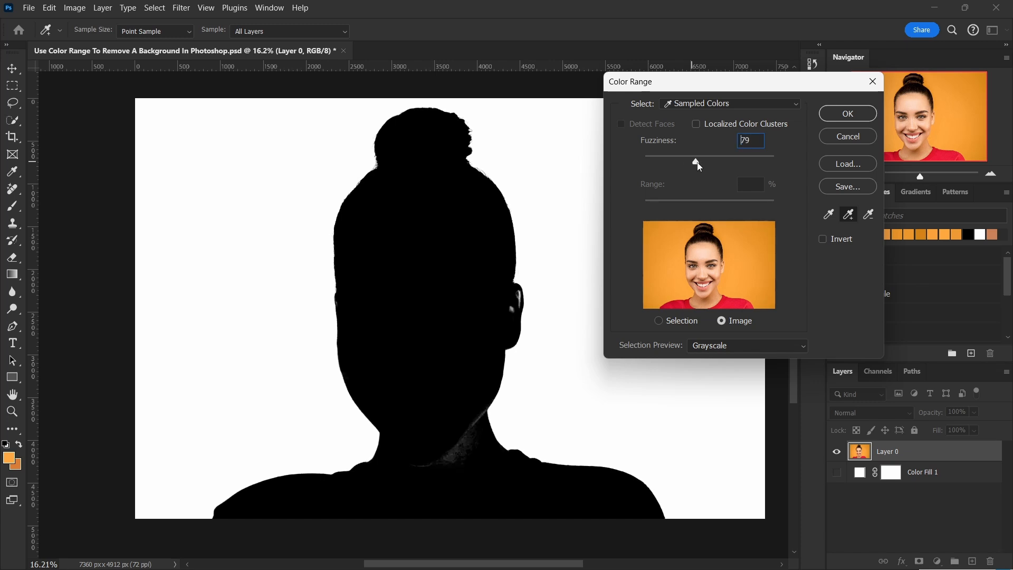
drag(697, 159, 701, 159)
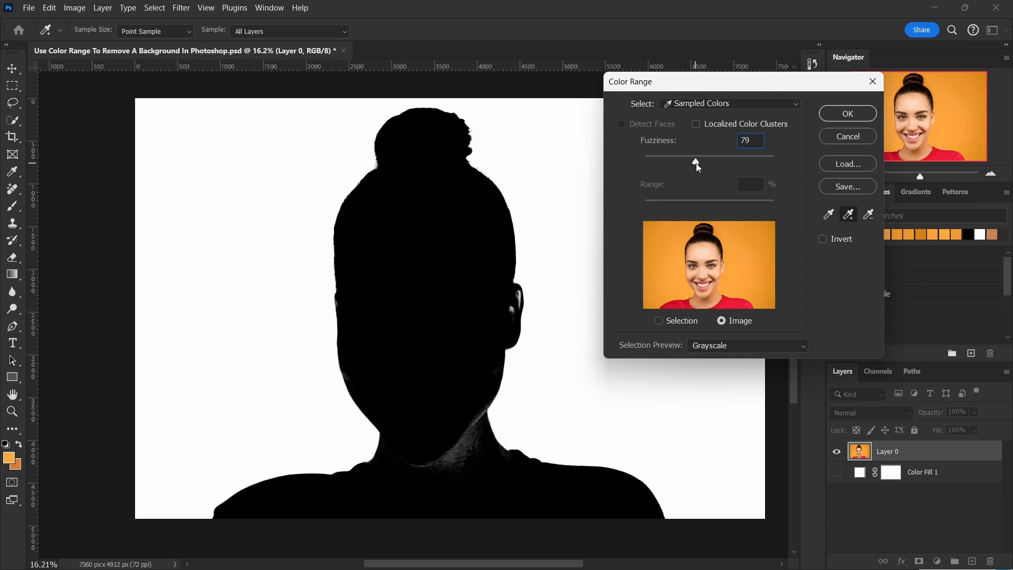
click(495, 420)
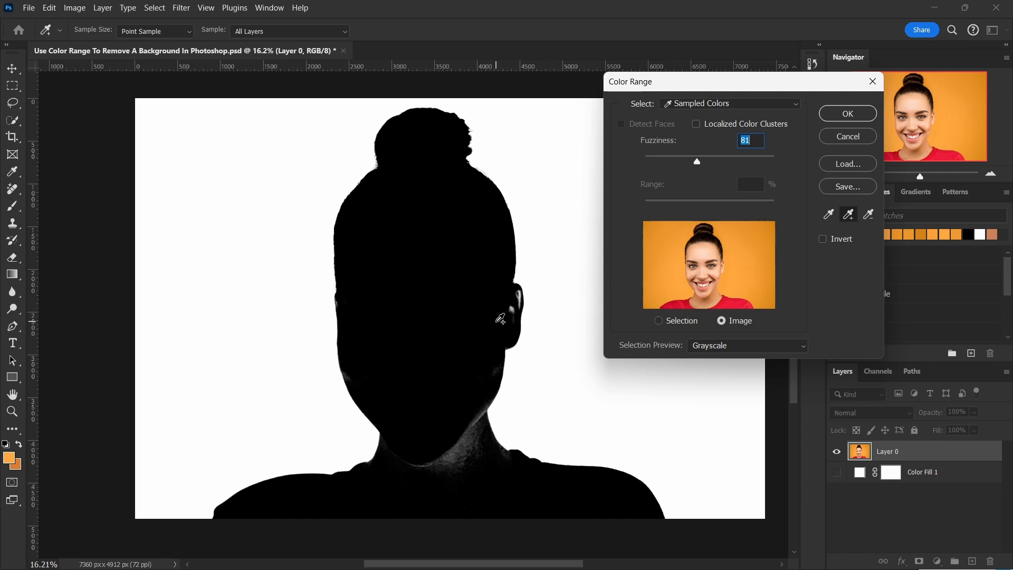
mouse_move(682, 282)
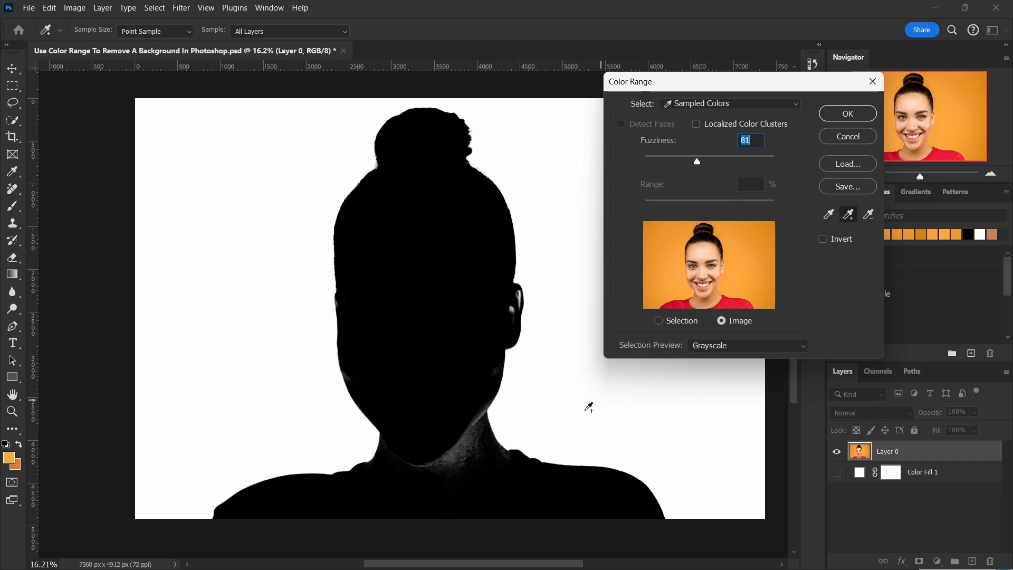
mouse_move(492, 116)
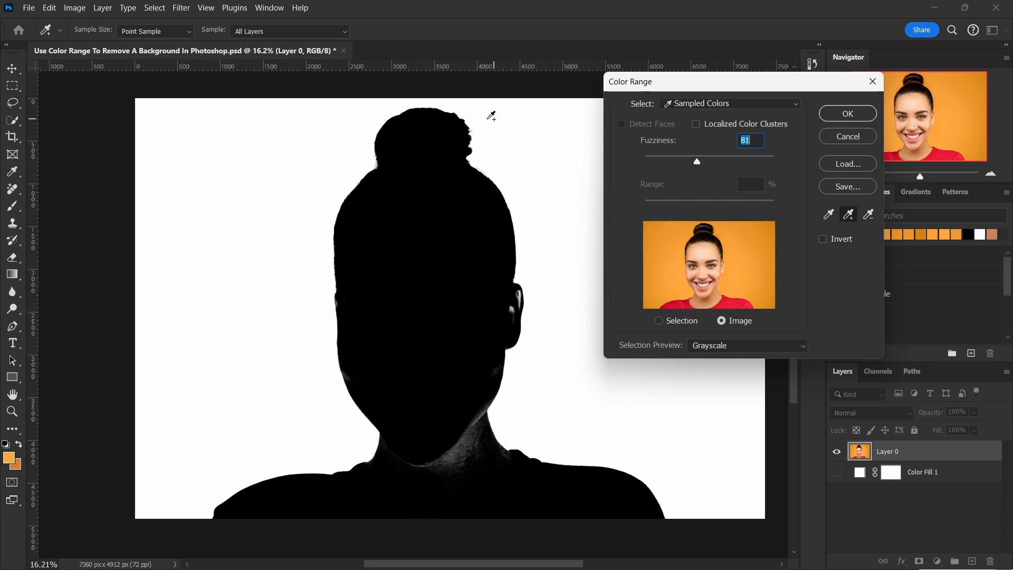
mouse_move(800, 167)
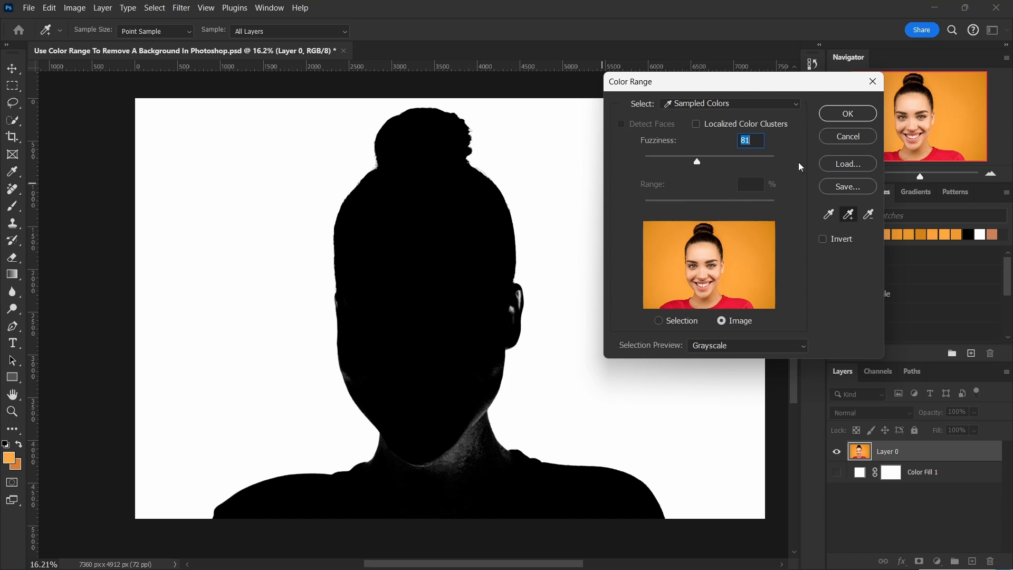
click(846, 113)
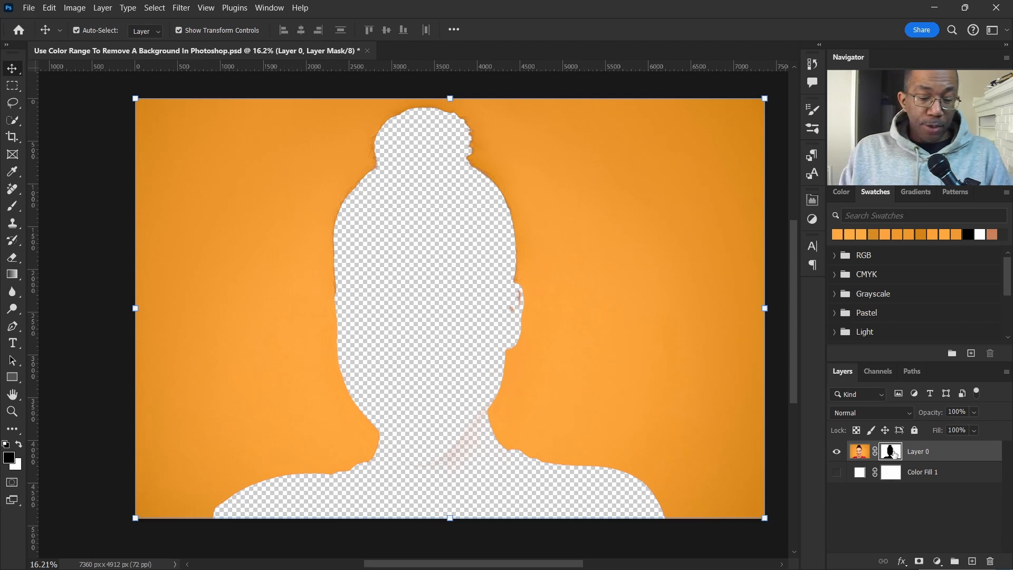
mouse_move(890, 451)
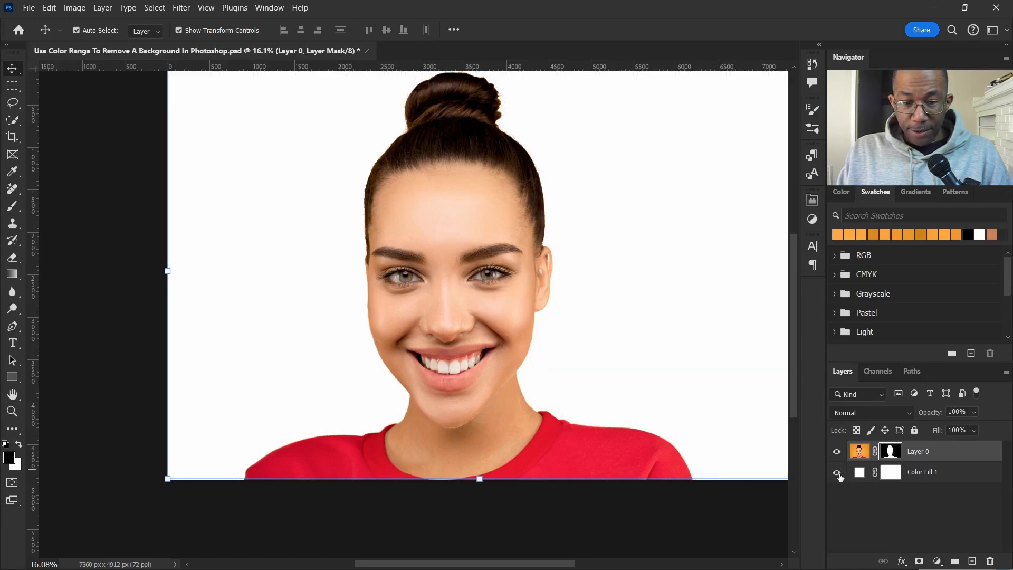
mouse_move(838, 472)
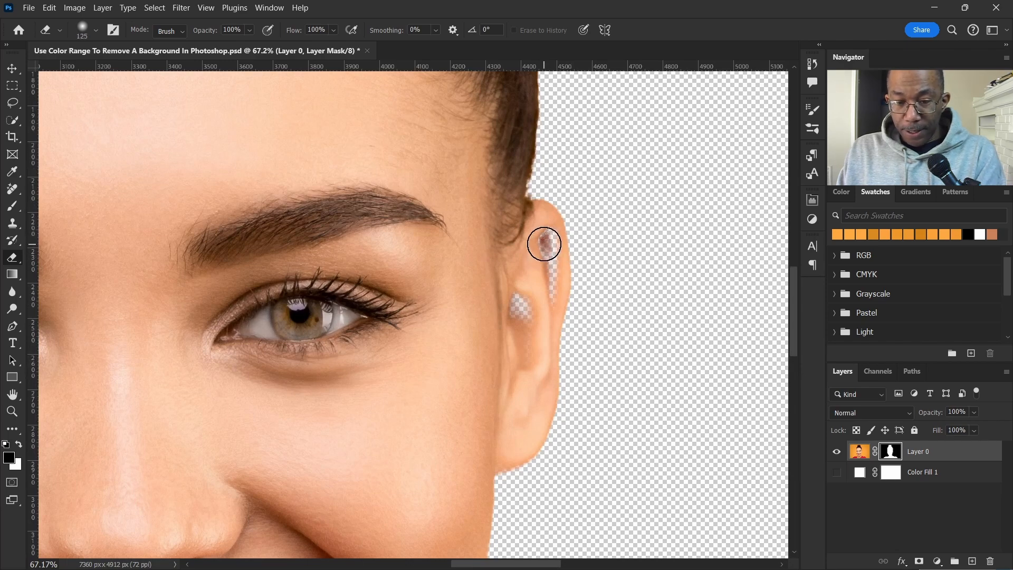
- Brush back the two see-through patches on the woman's ear in the mask
drag(544, 244, 544, 294)
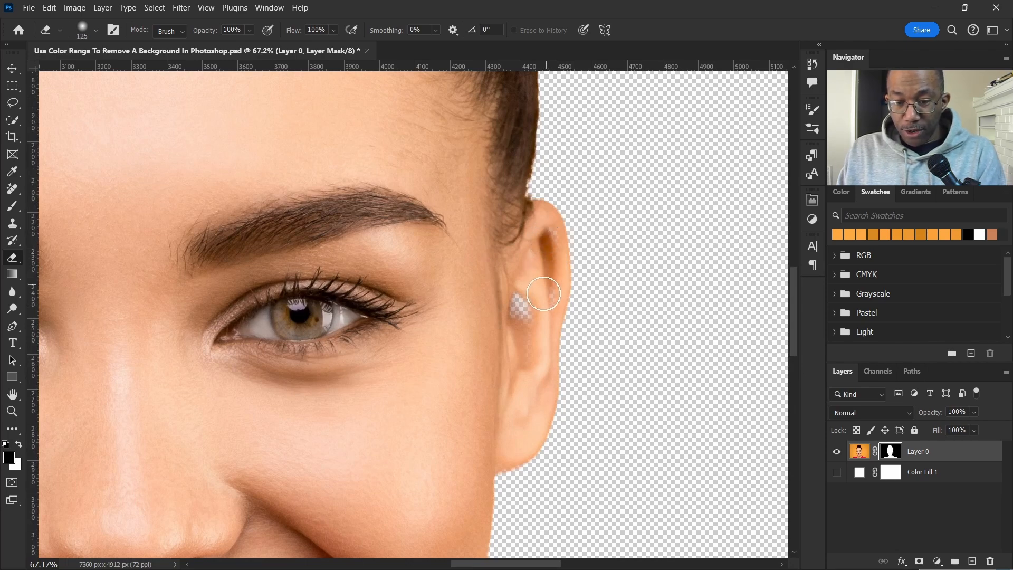
drag(543, 304, 533, 278)
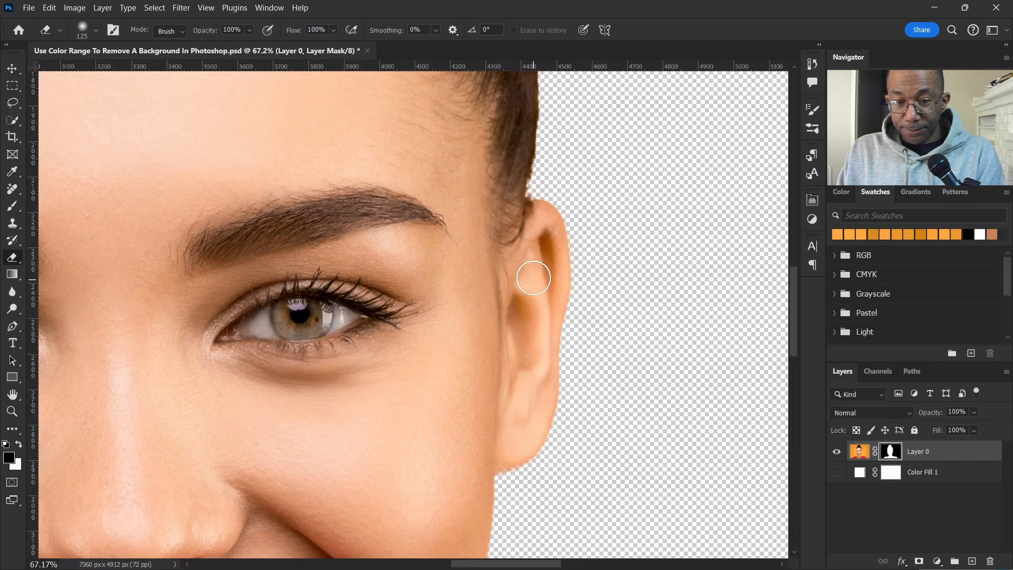
mouse_move(490, 326)
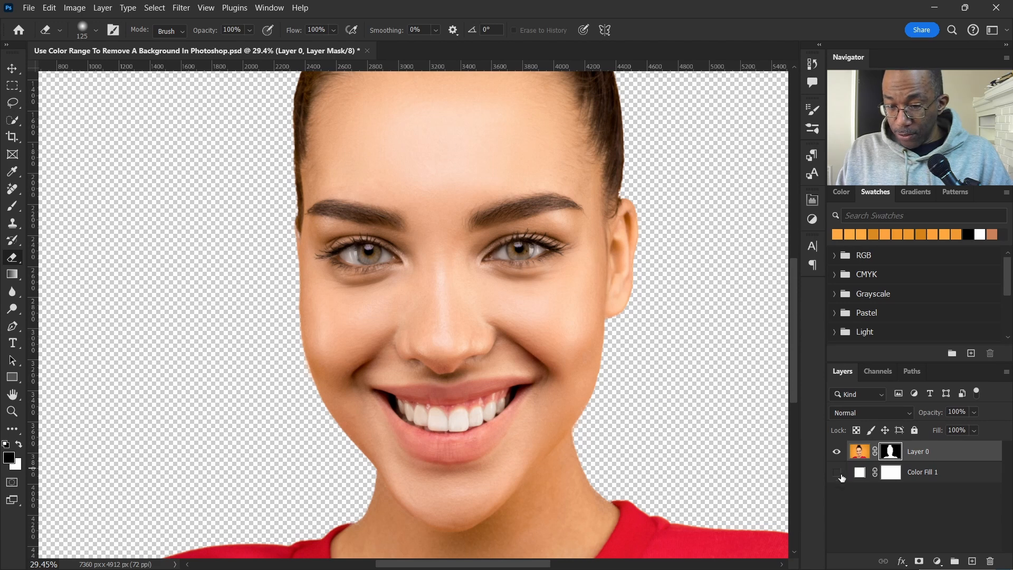
- Make Color Fill 1 visible and change its fill colour to black
click(837, 473)
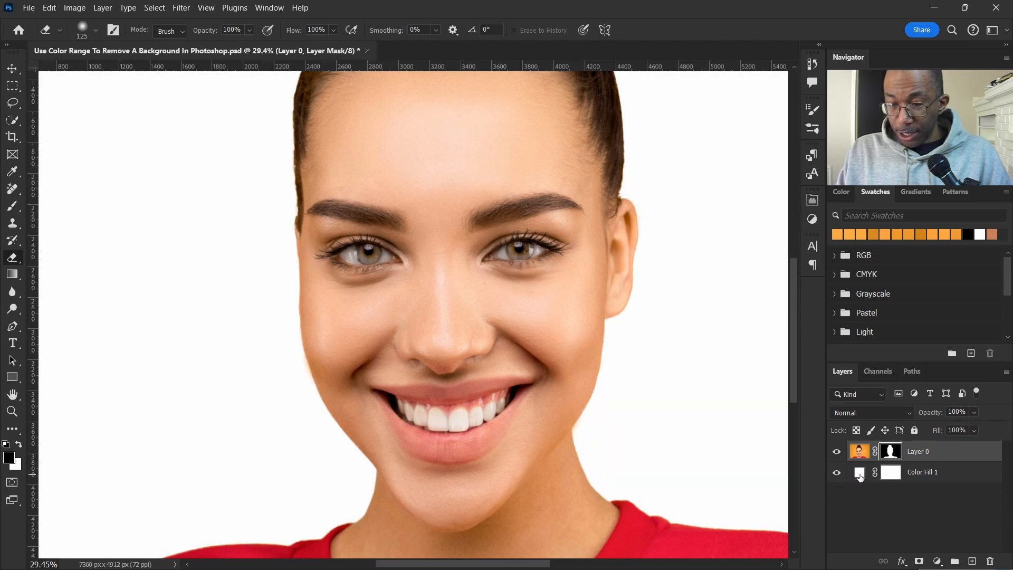
double_click(891, 472)
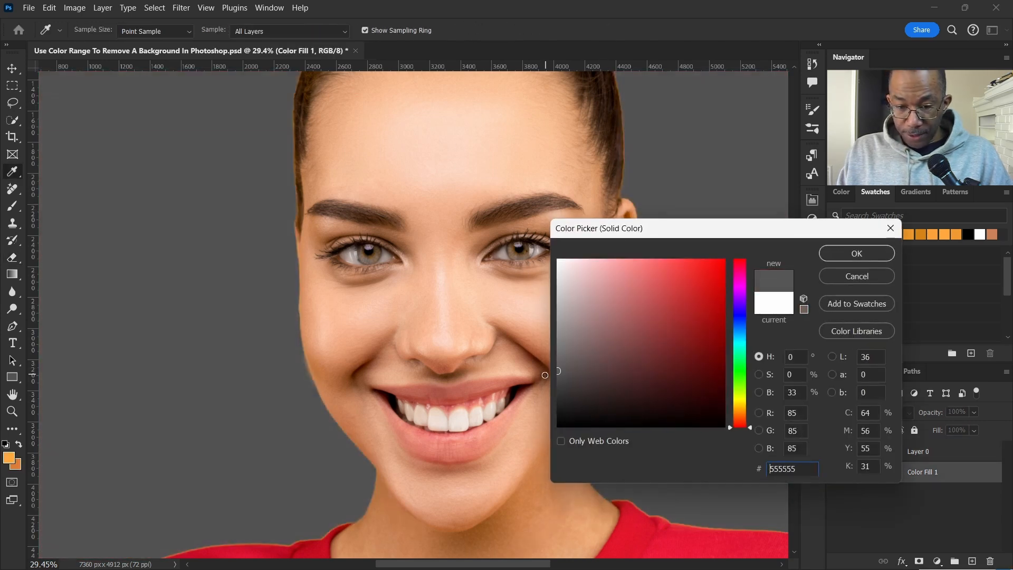
click(568, 424)
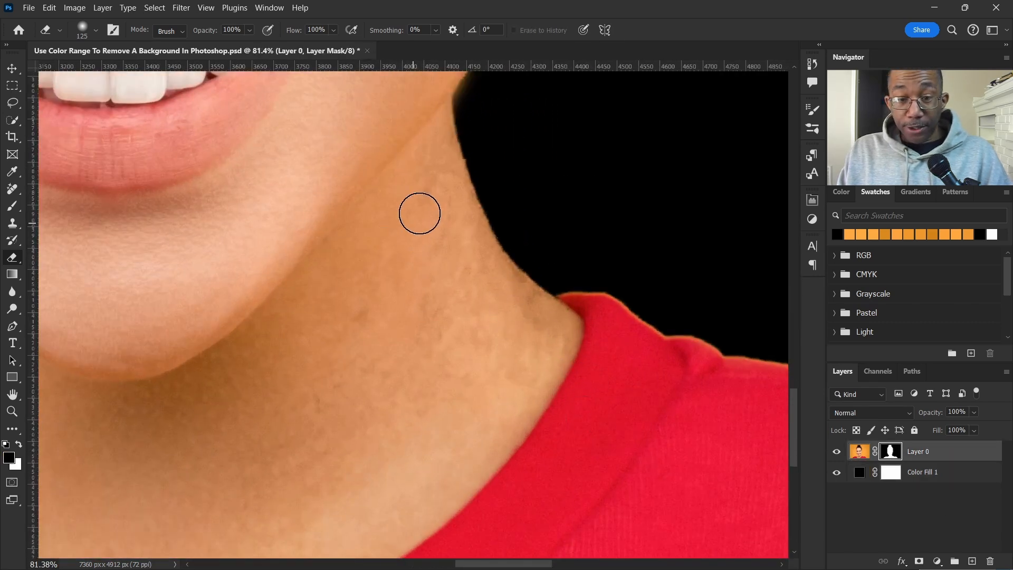
- Restore the faded neck edge on the mask, then hide the black fill
drag(420, 213, 459, 254)
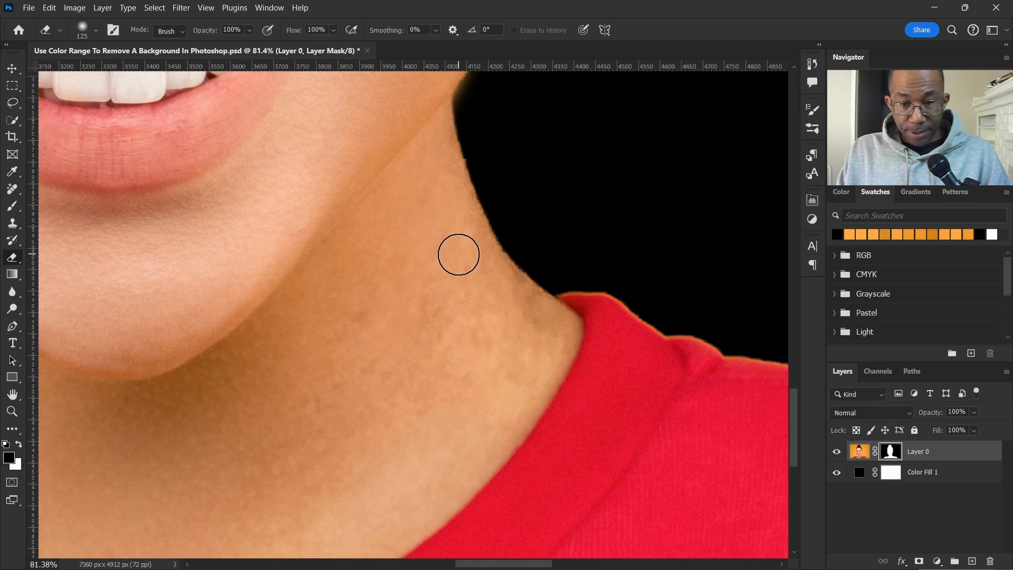
drag(459, 254, 483, 274)
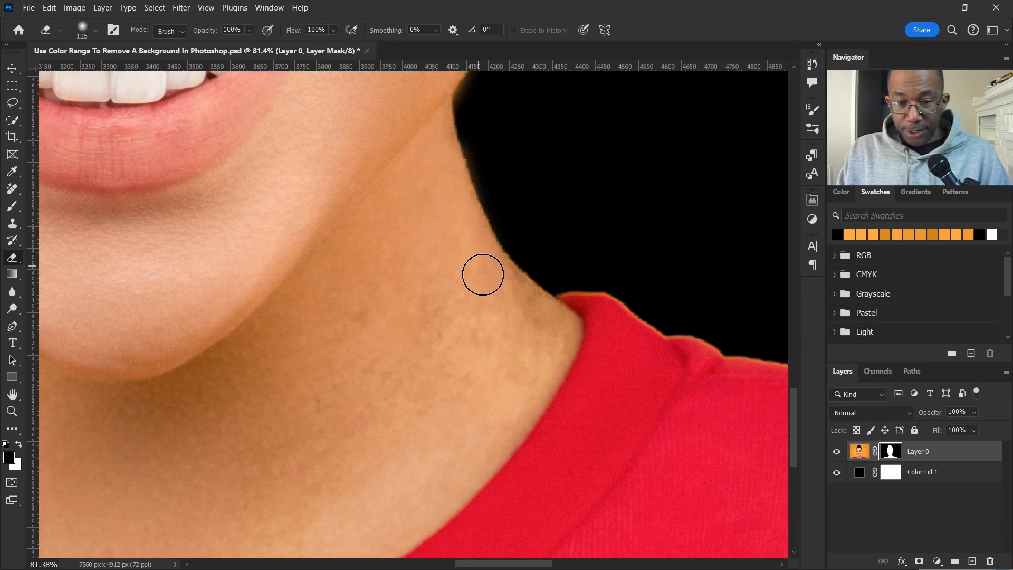
drag(483, 274, 529, 307)
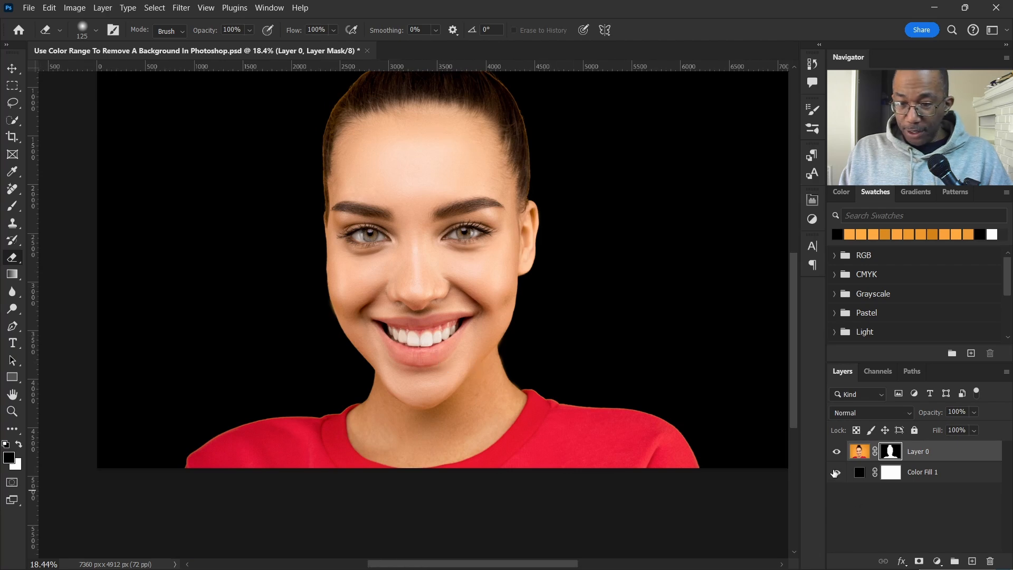
click(835, 473)
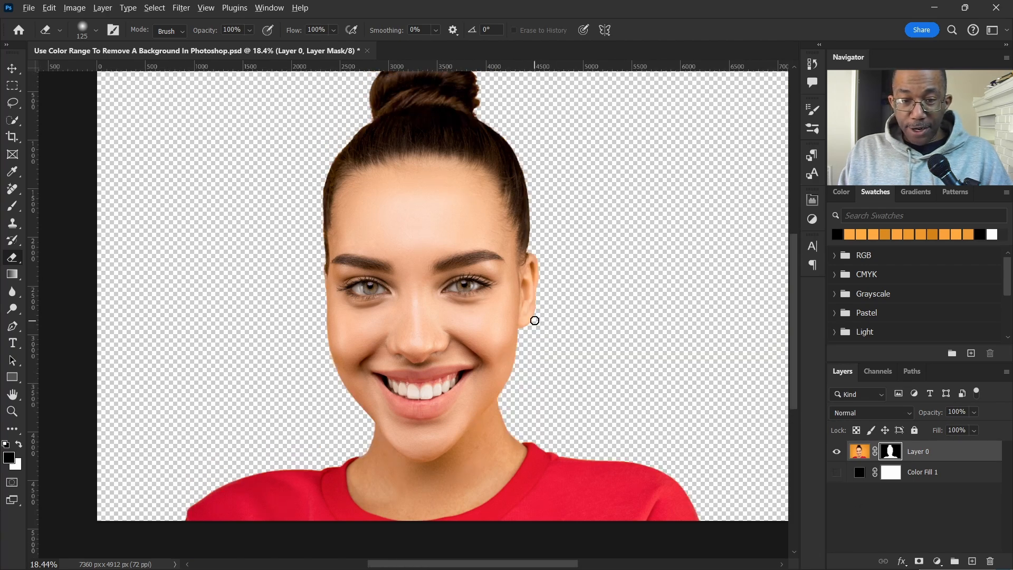